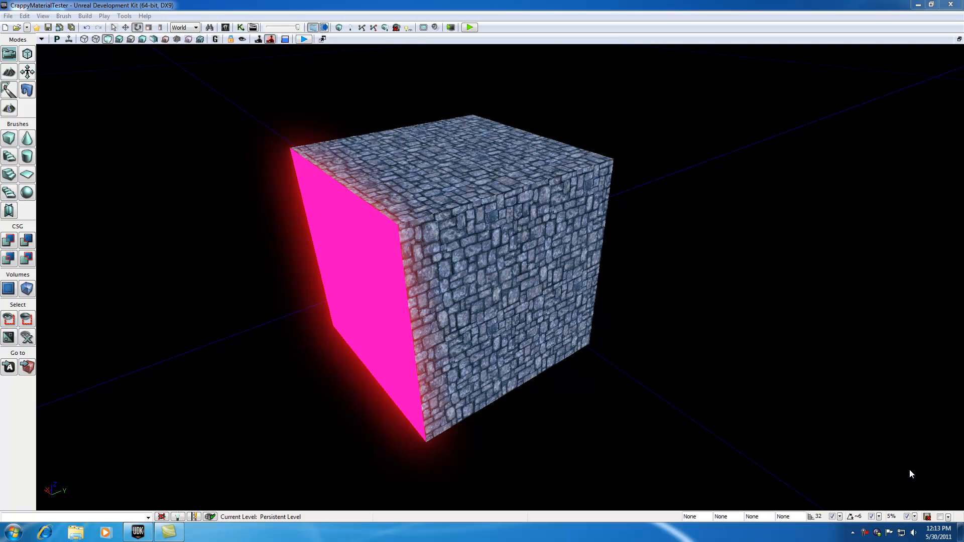
Enter Texture Alignment Mode and select the cube's stone-textured right face.
left_click(27, 71)
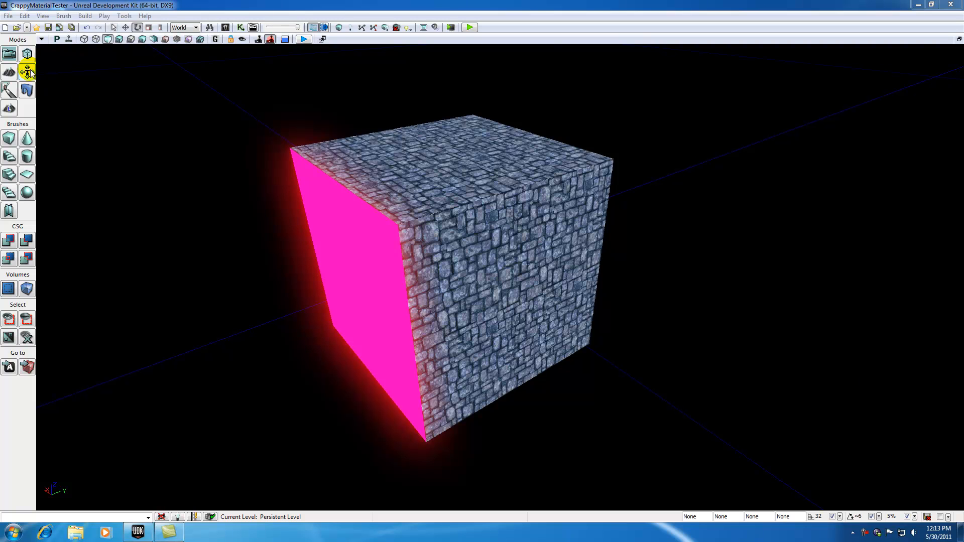
mouse_move(27, 71)
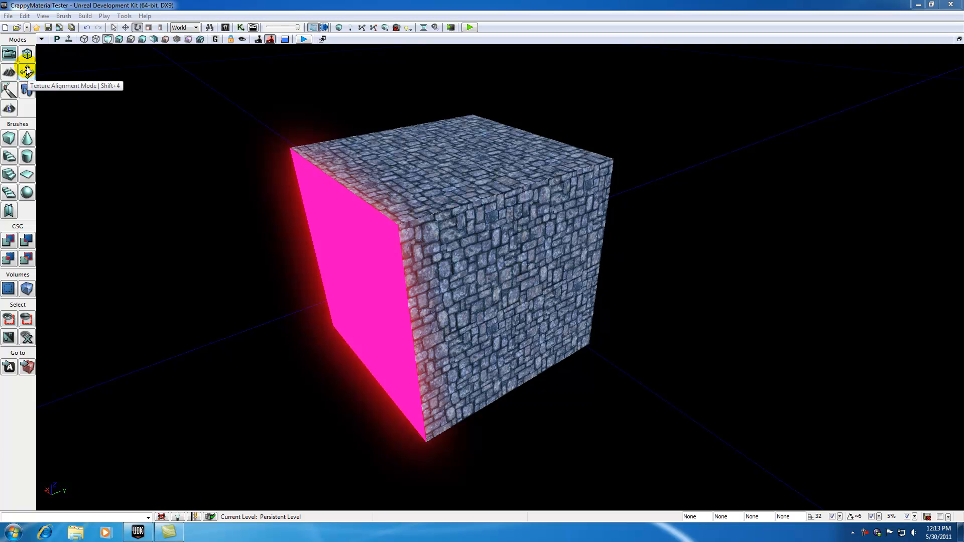
left_click(183, 27)
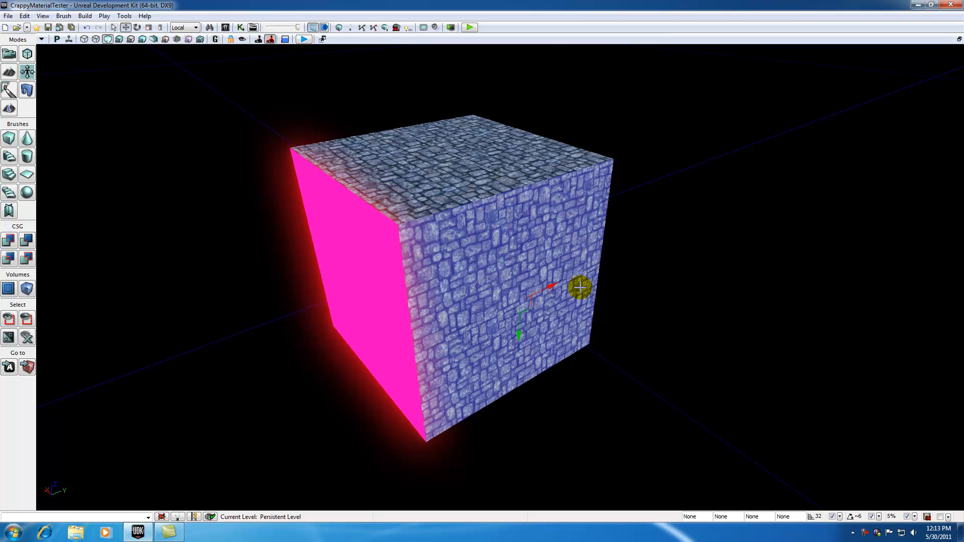
left_click(42, 16)
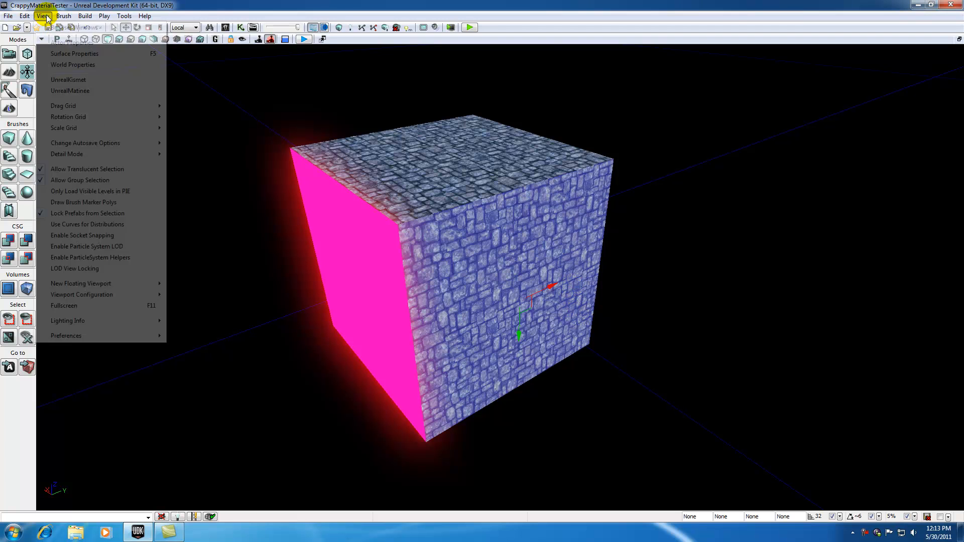
left_click(74, 54)
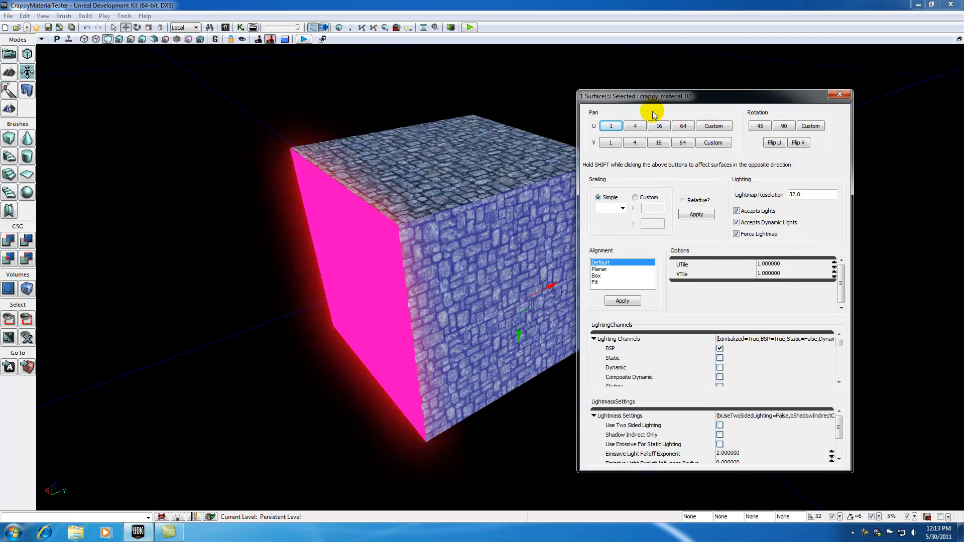
mouse_move(715, 244)
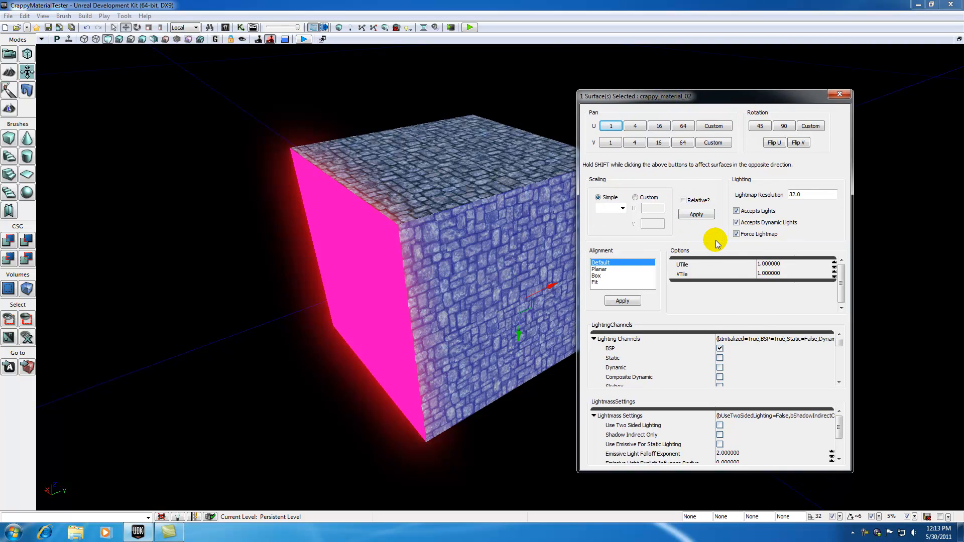
left_click(838, 94)
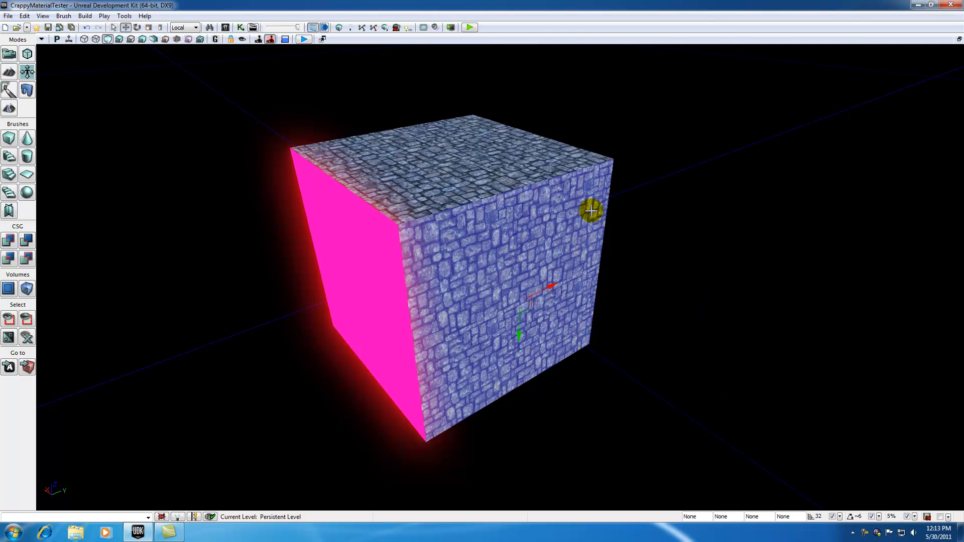
Pan the right face's stone texture, rotate it diagonally, and scale it smaller.
left_click_drag(590, 210, 532, 304)
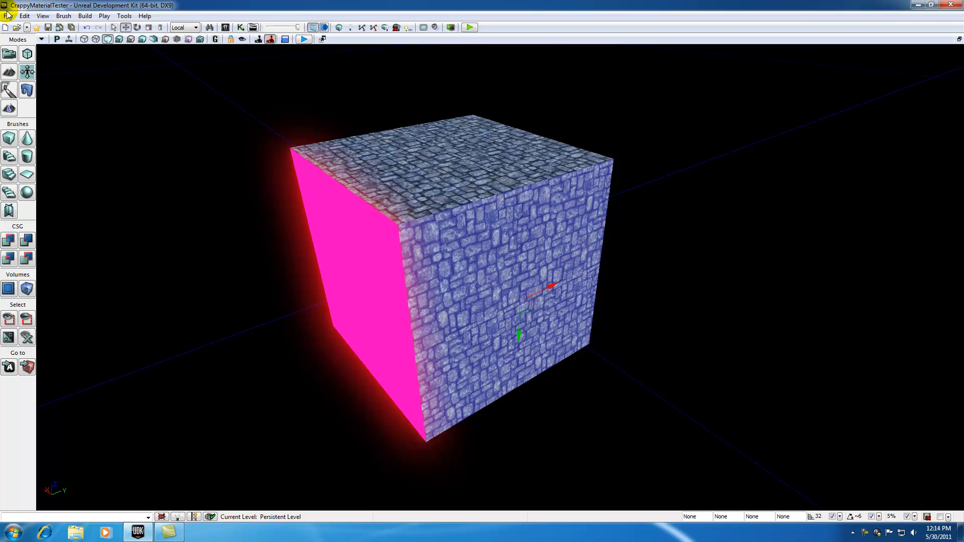
left_click(27, 72)
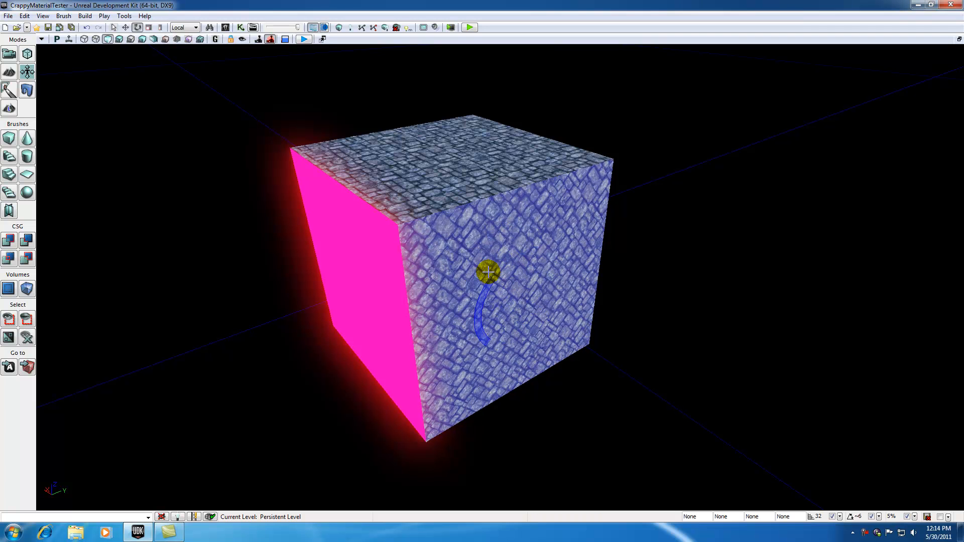
mouse_move(150, 27)
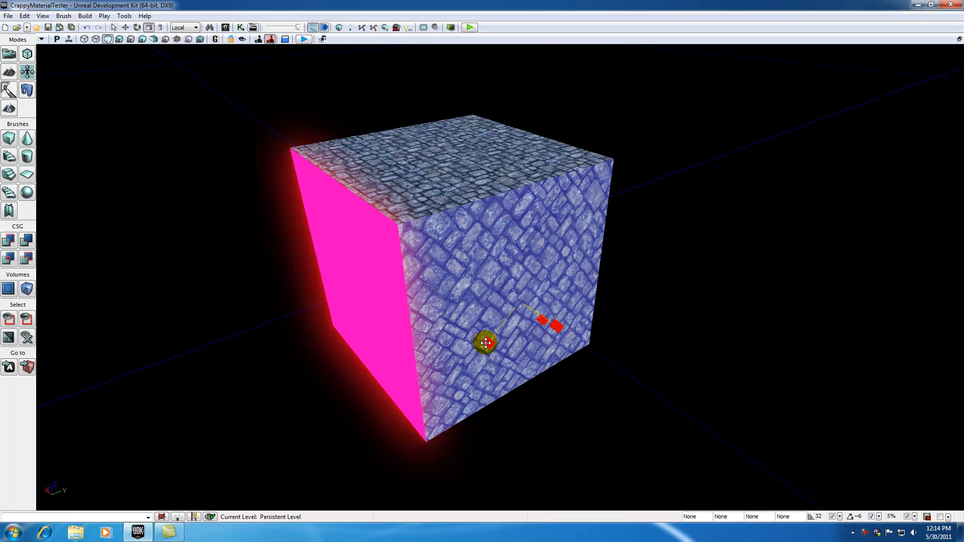
left_click_drag(485, 343, 489, 345)
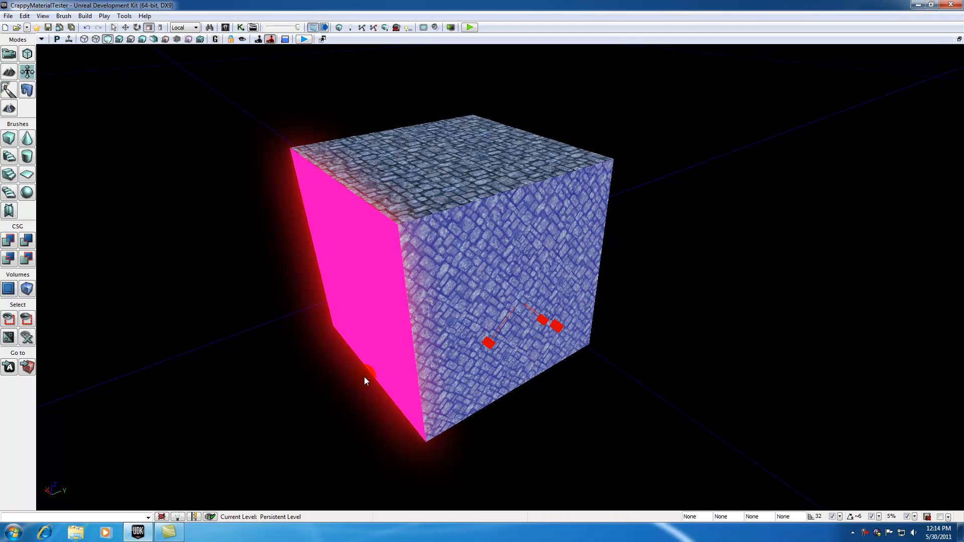
mouse_move(27, 71)
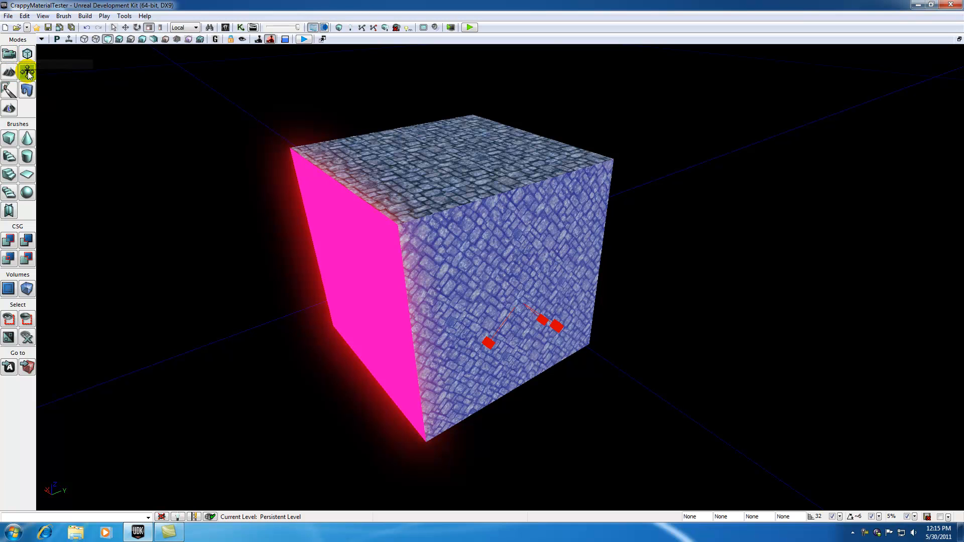
mouse_move(28, 72)
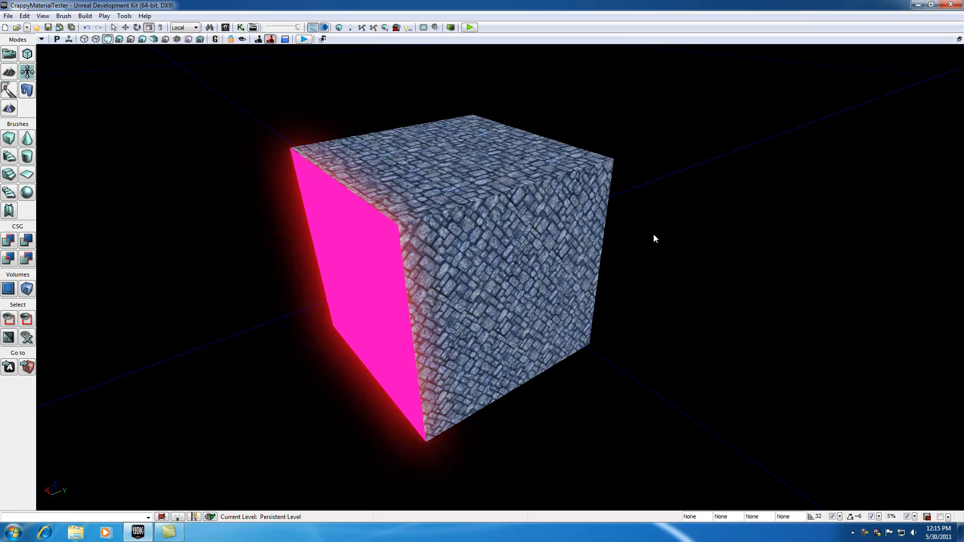
Click off the right face to deselect it and finish texture alignment.
left_click(386, 192)
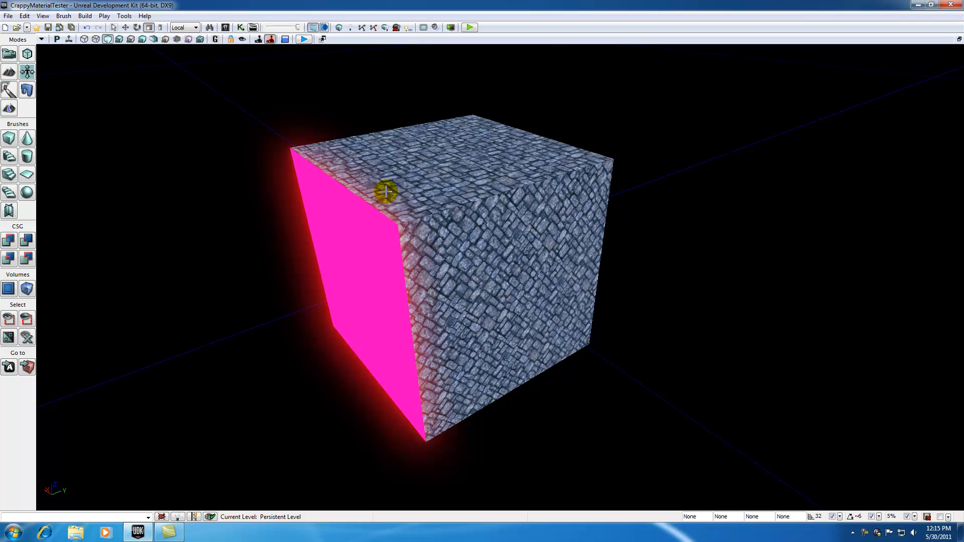
mouse_move(818, 416)
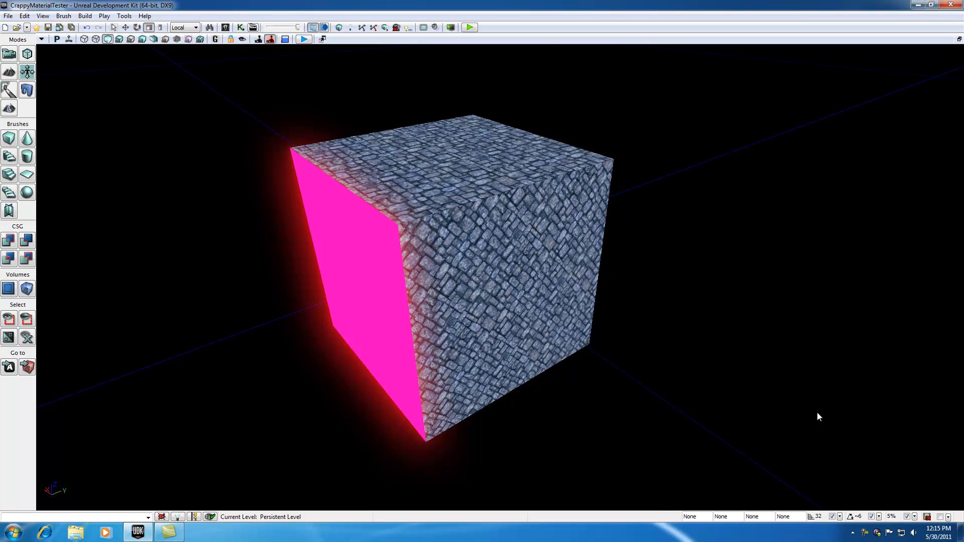